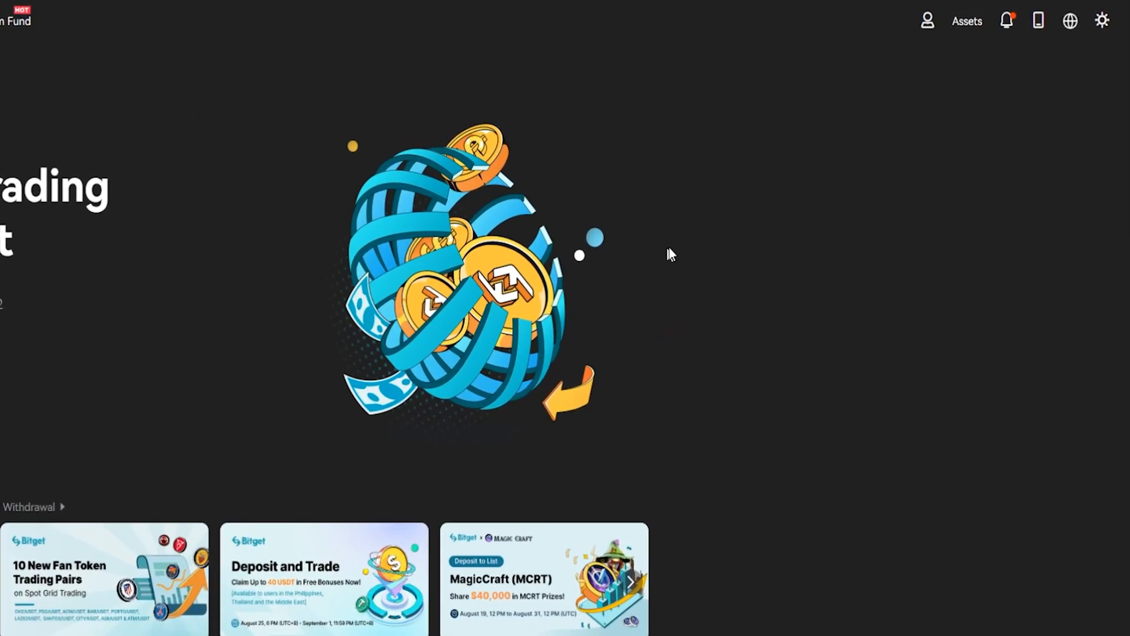
# Open Security Settings from the profile menu in the top bar
pyautogui.click(926, 21)
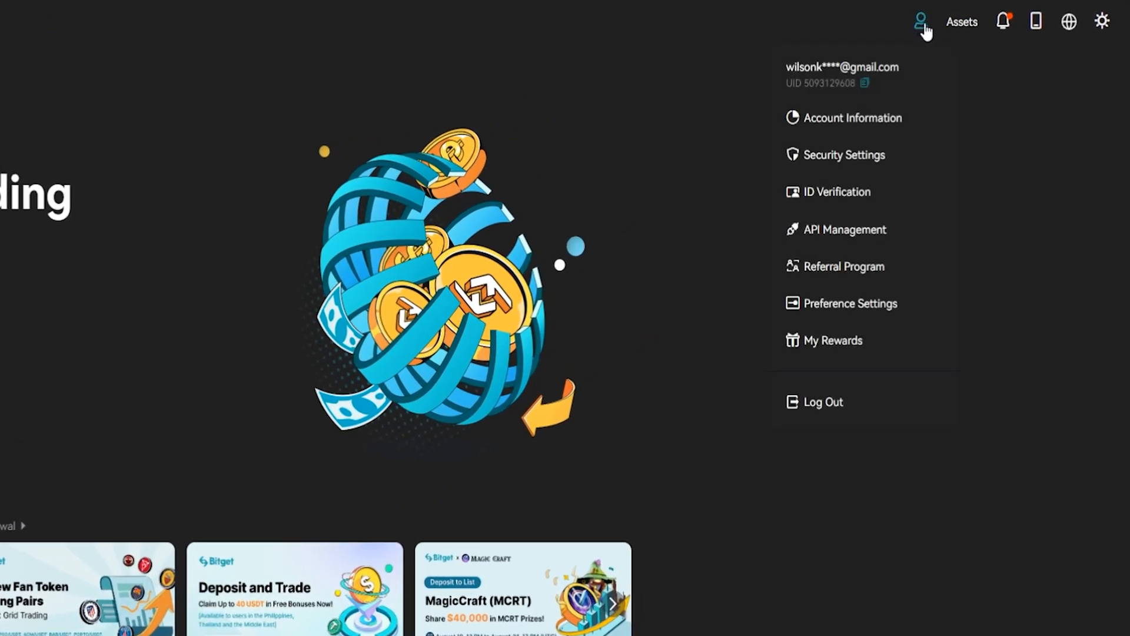
pyautogui.moveTo(858, 160)
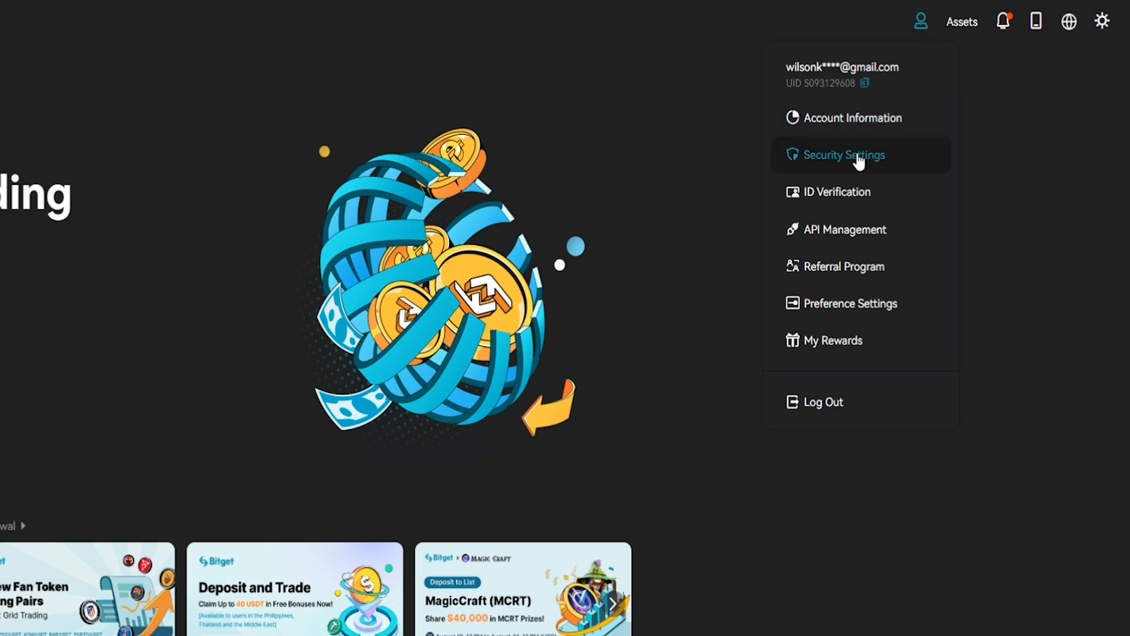
pyautogui.click(845, 155)
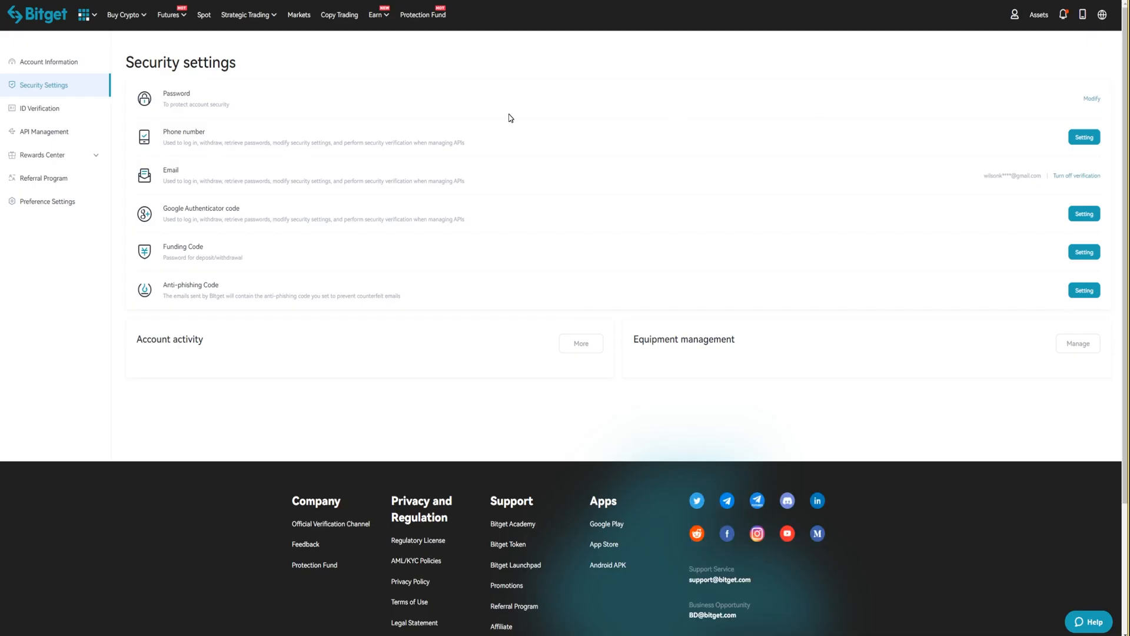
pyautogui.moveTo(243, 213)
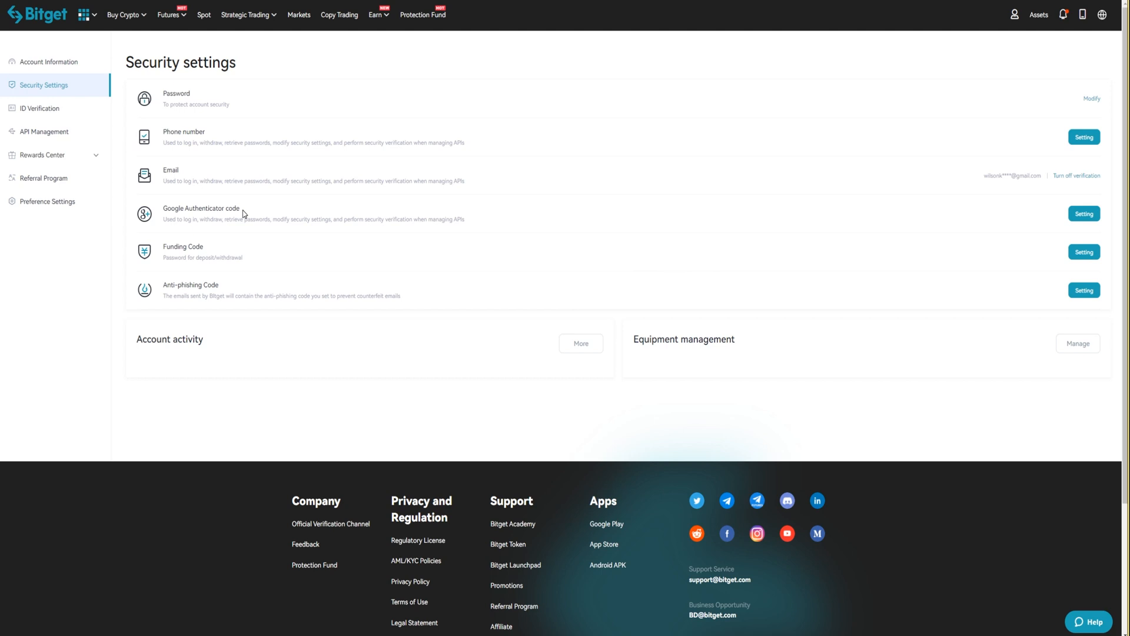
pyautogui.moveTo(483, 207)
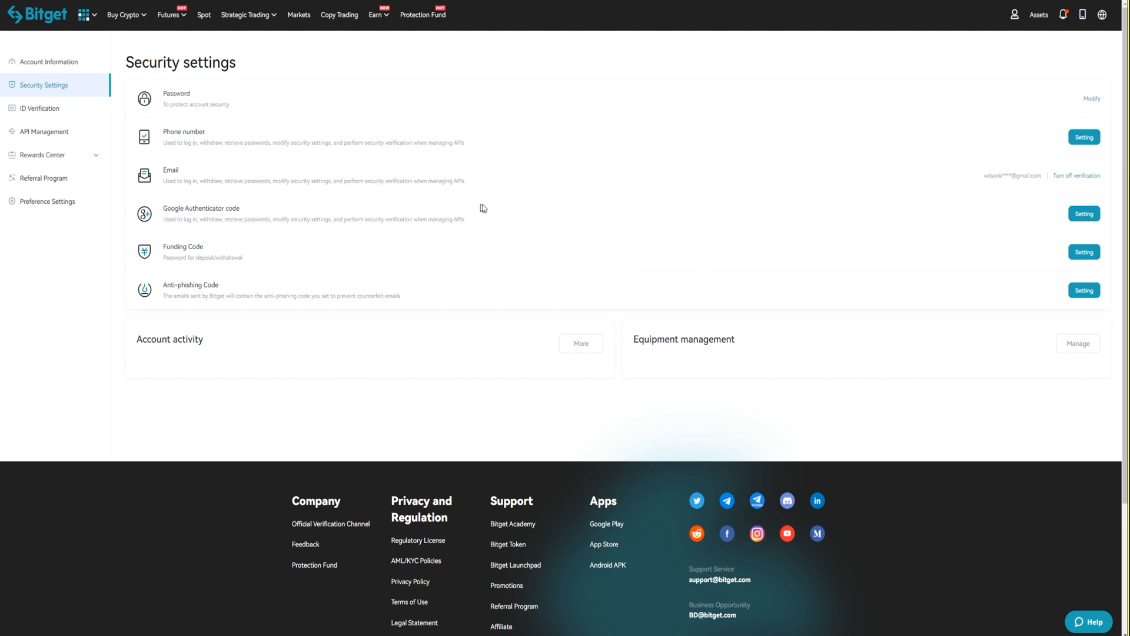
# Start Google Authenticator setup and highlight the step 3 instruction about the 6-digit code
pyautogui.click(1084, 213)
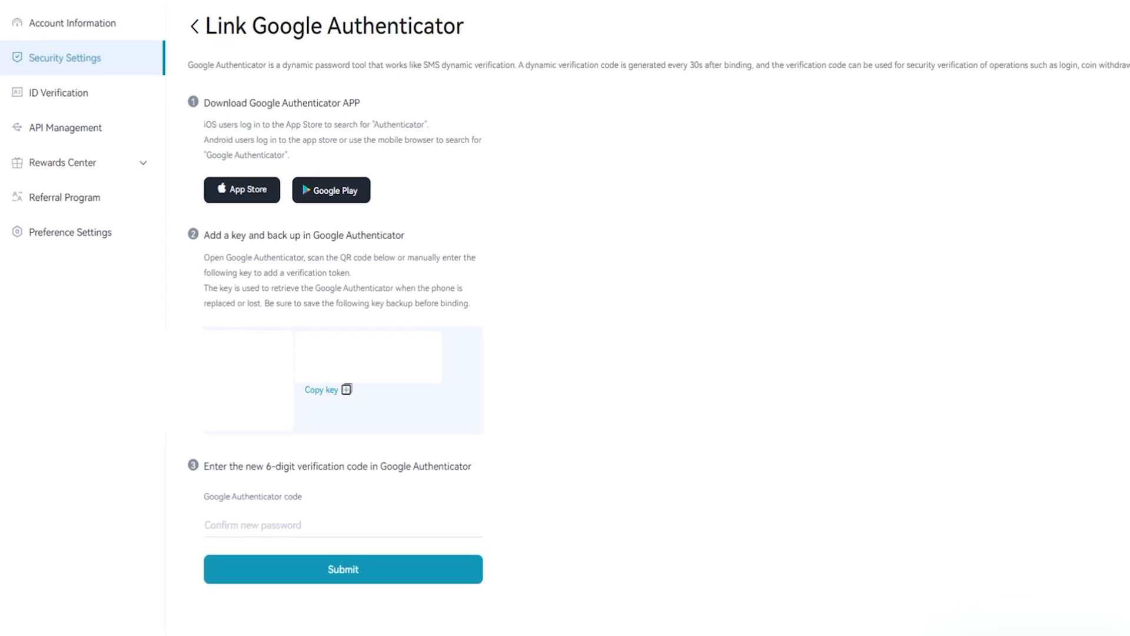
pyautogui.moveTo(273, 224)
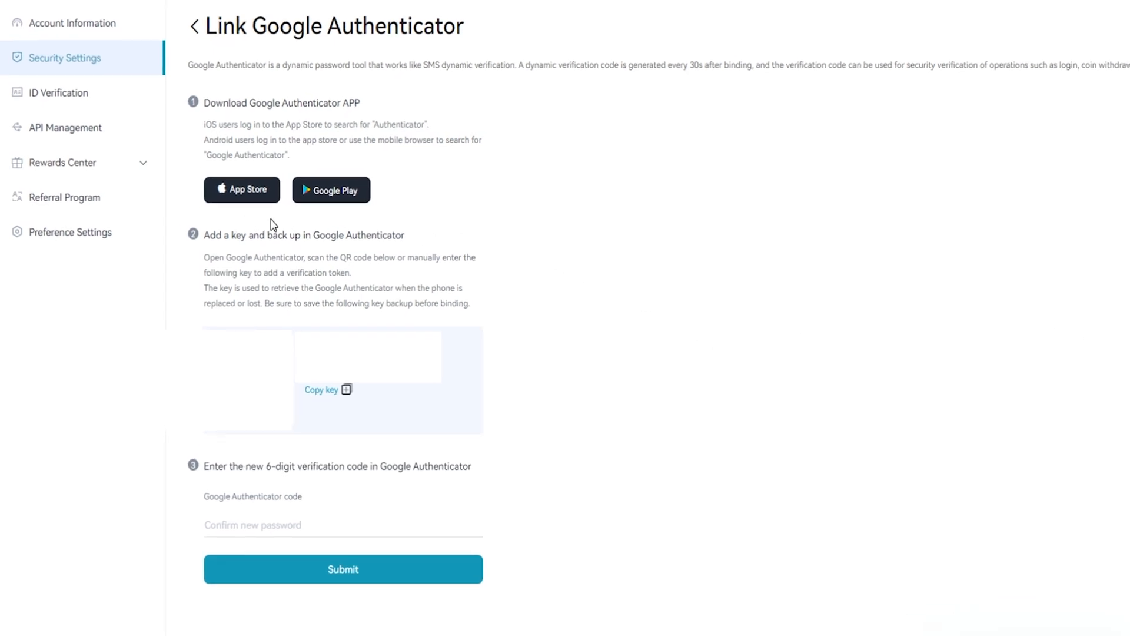
pyautogui.moveTo(330, 228)
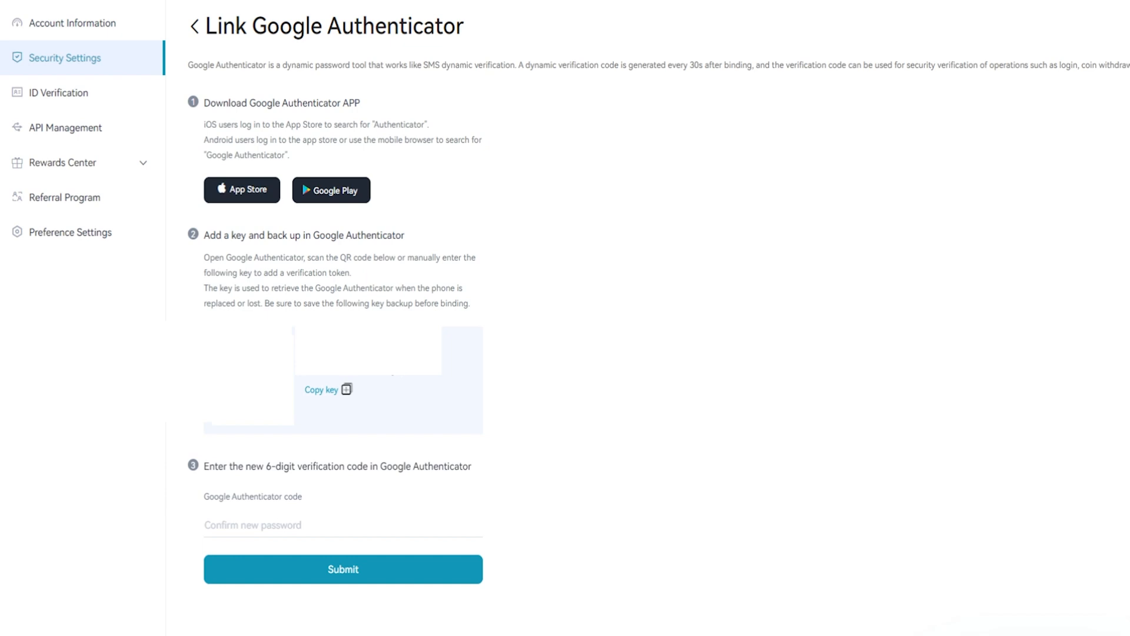
pyautogui.moveTo(203, 466); pyautogui.dragTo(283, 465)
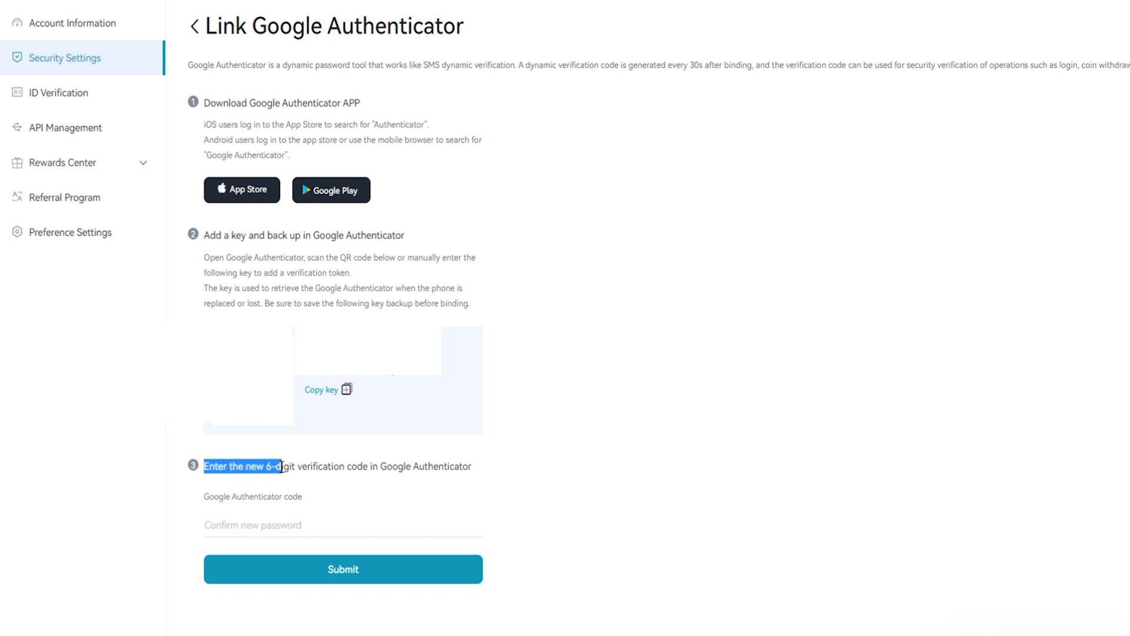
pyautogui.moveTo(282, 466); pyautogui.dragTo(400, 466)
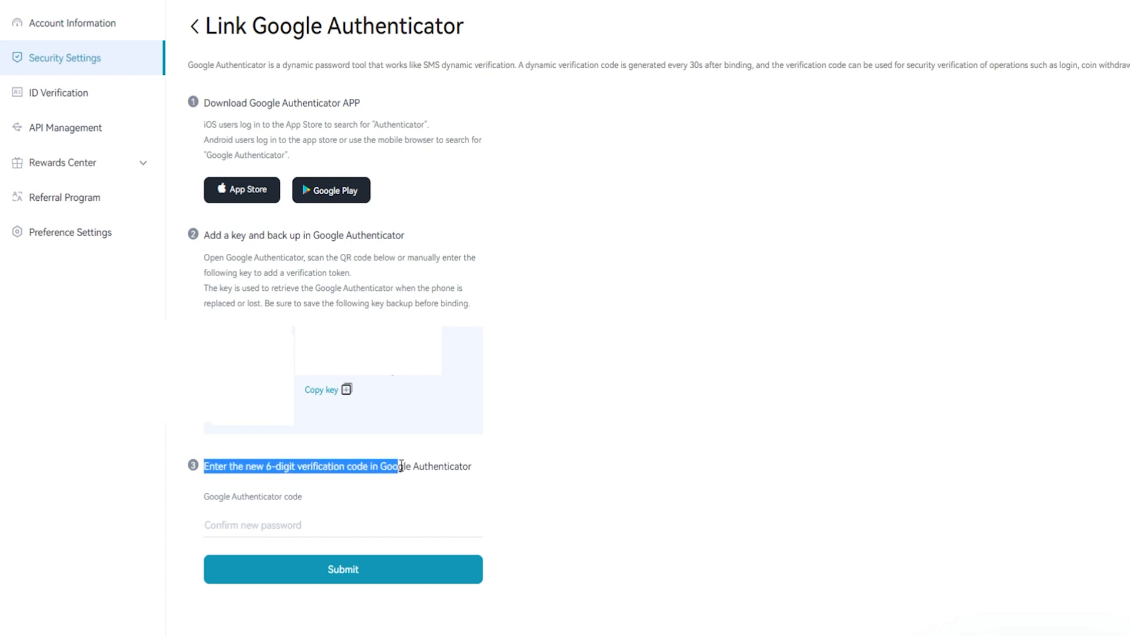